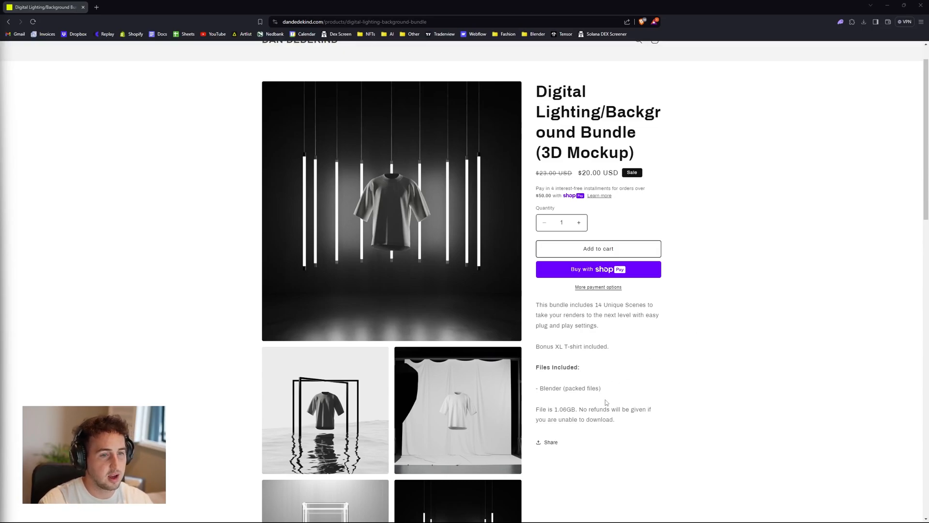
mouse_move(607, 370)
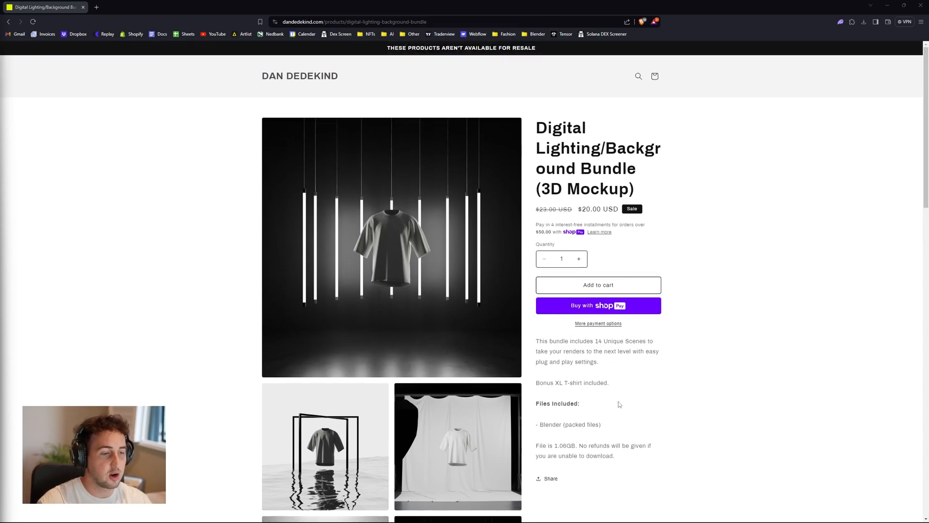
mouse_move(597, 401)
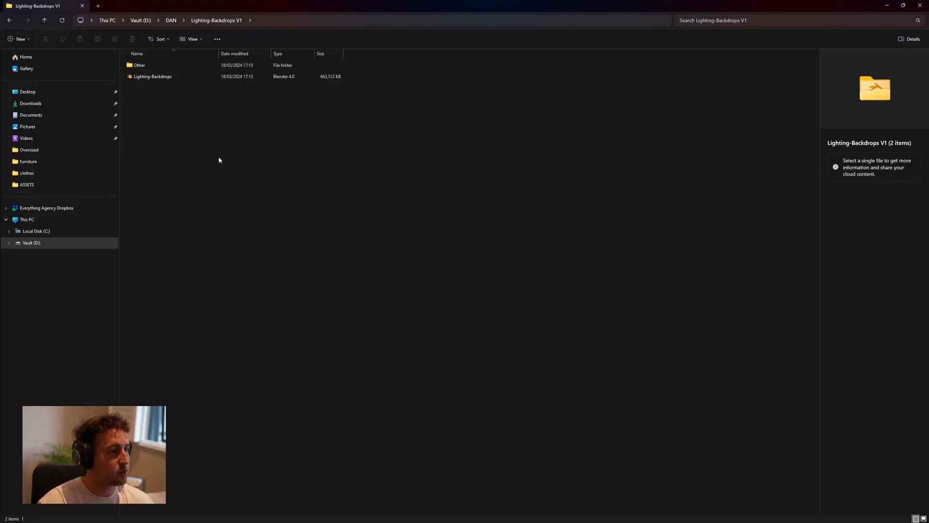
Step: Review the Other folder's OBJ and texture files, then open Lighting-Backdrops.blend in Blender
double_click(140, 66)
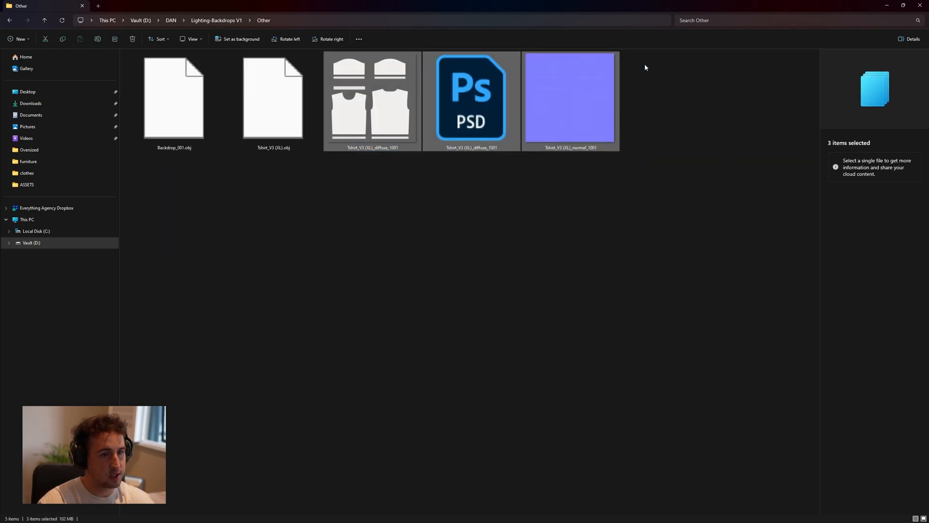
click(351, 186)
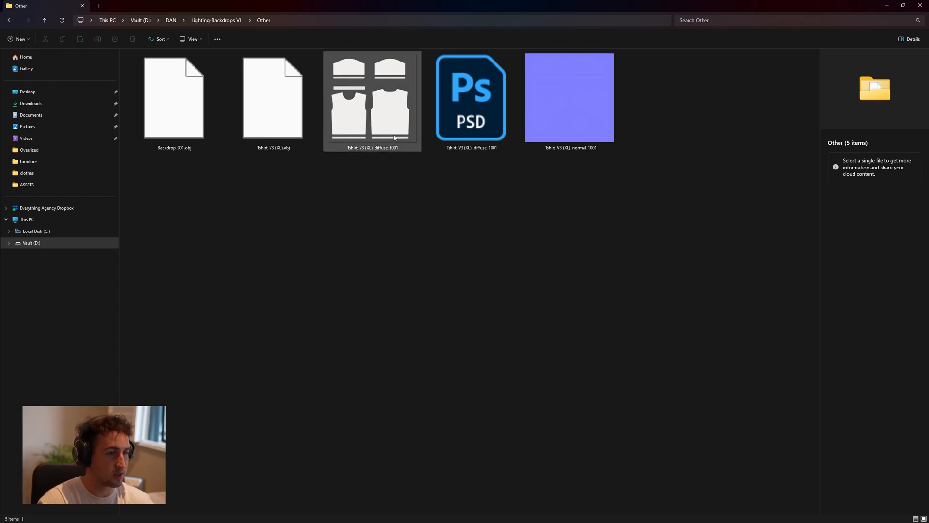
click(174, 100)
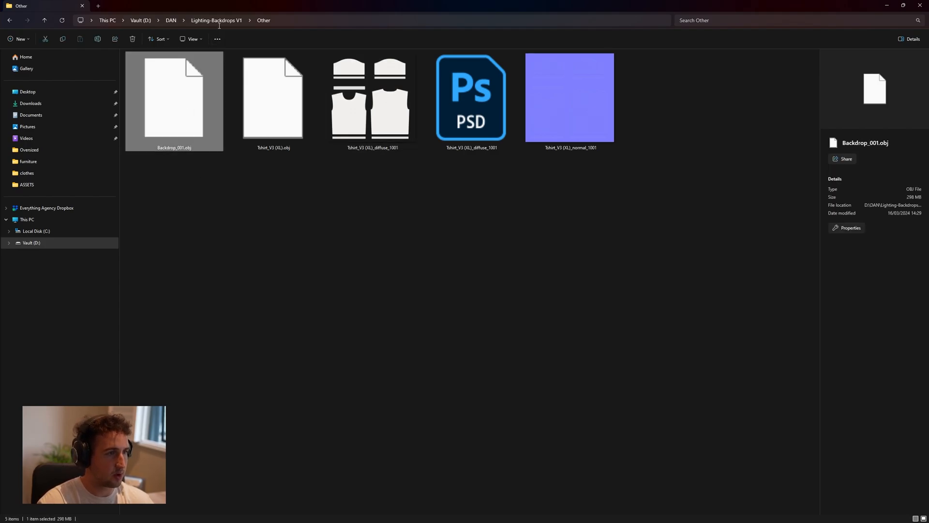
click(218, 20)
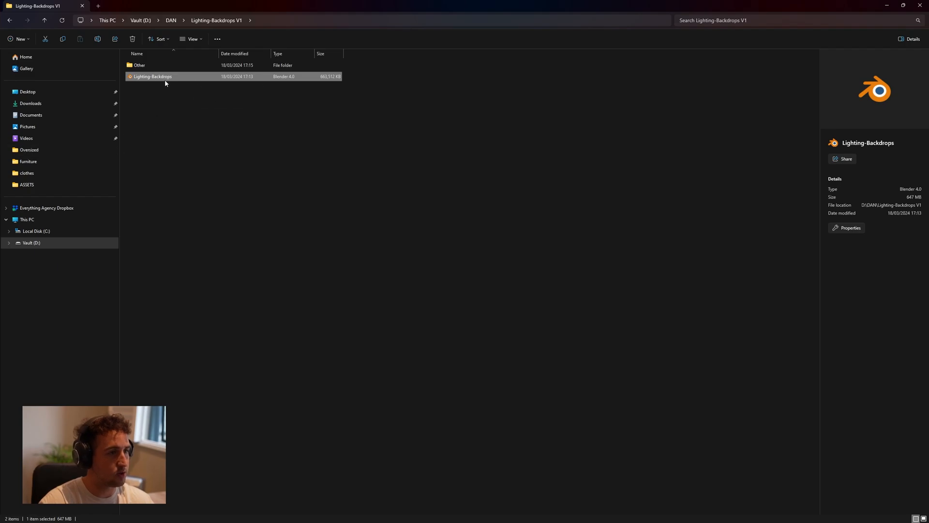
mouse_move(160, 77)
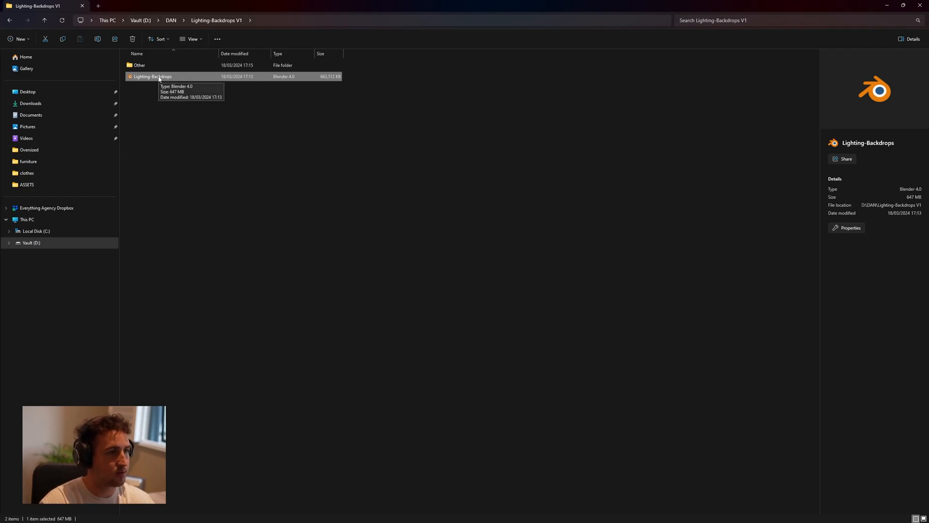
double_click(153, 76)
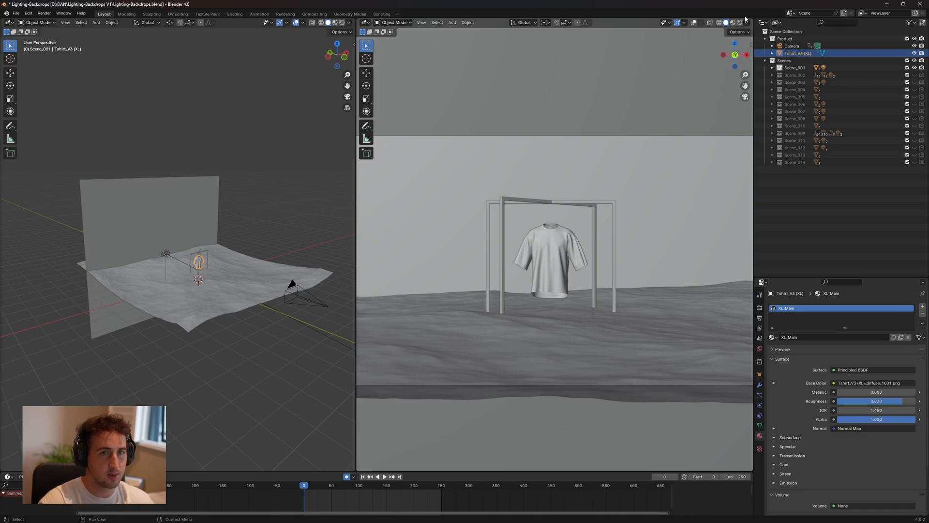
mouse_move(738, 22)
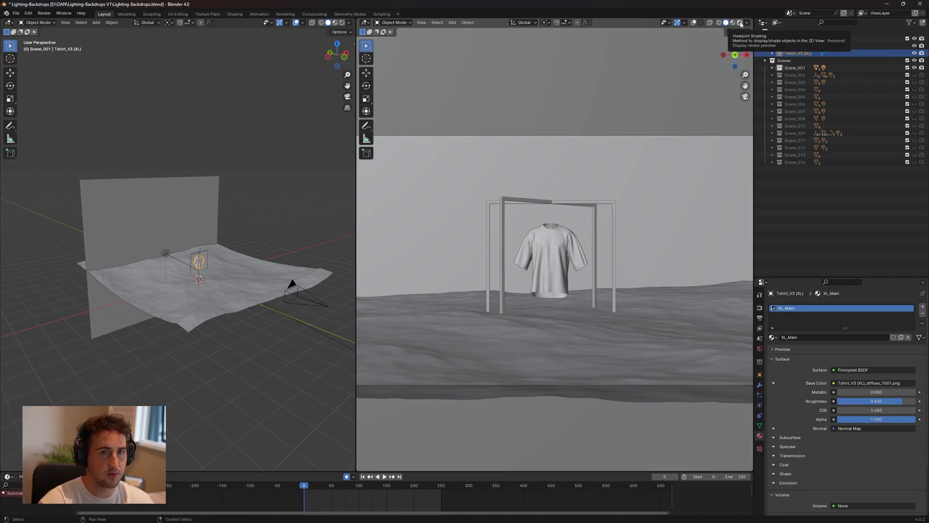
Step: Turn on Rendered shading and expand Scene_001, selecting Water_001 and Back-Light_001
click(738, 22)
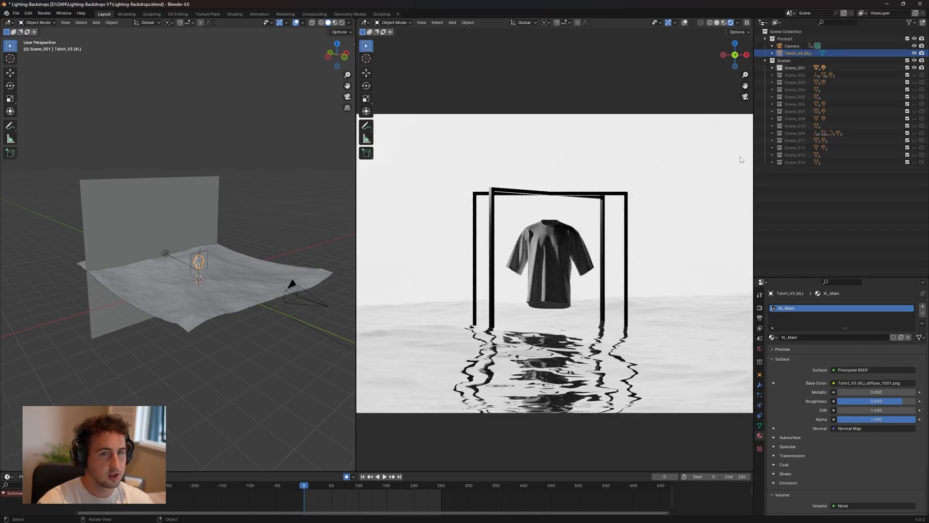
click(773, 68)
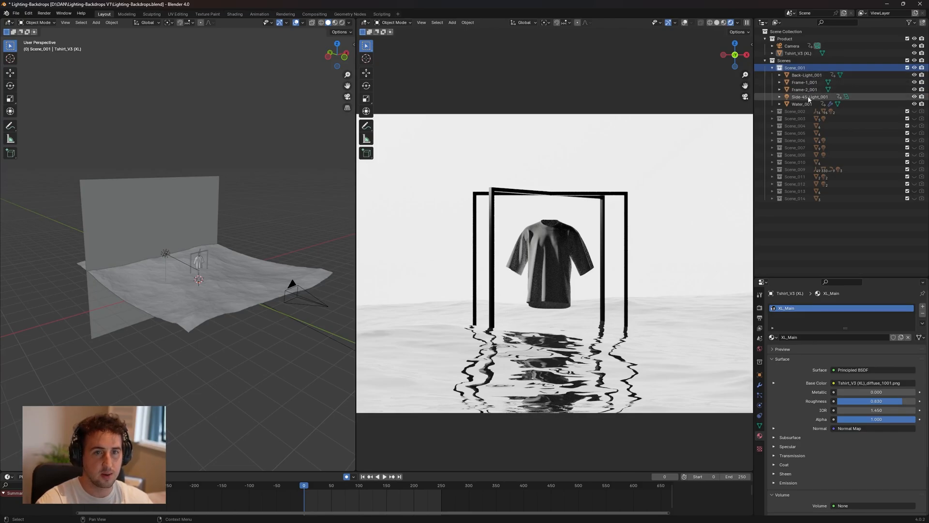
click(801, 104)
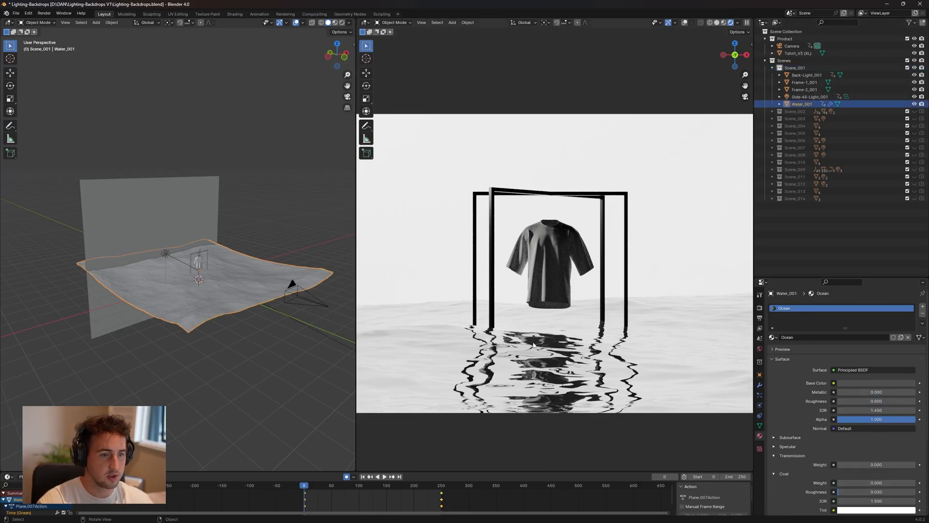
click(807, 75)
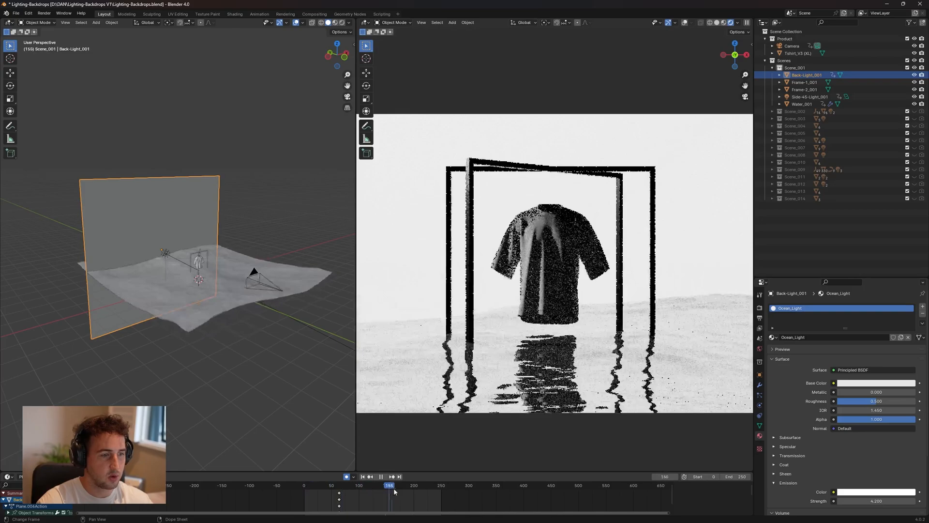
Step: Play and stop Scene_001's camera animation at frame 217, then select Tshirt_V3 (XL)
click(415, 485)
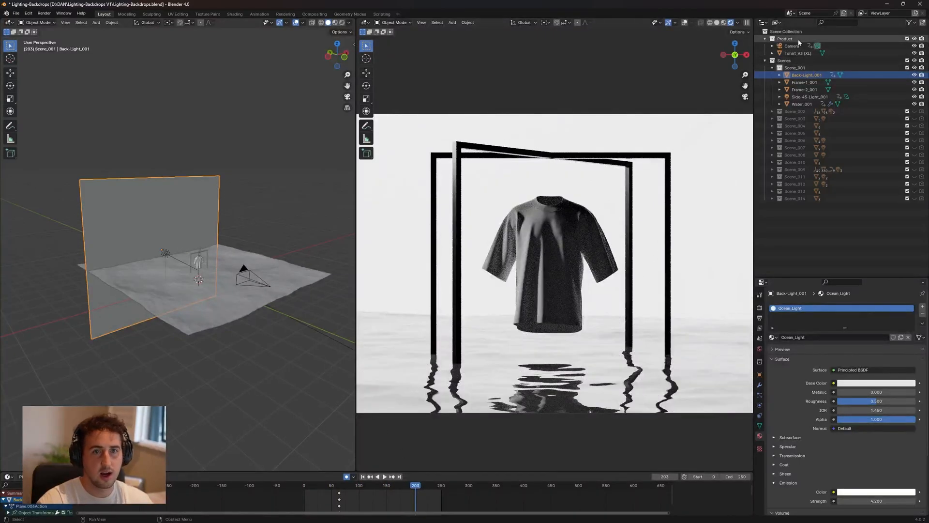
click(786, 45)
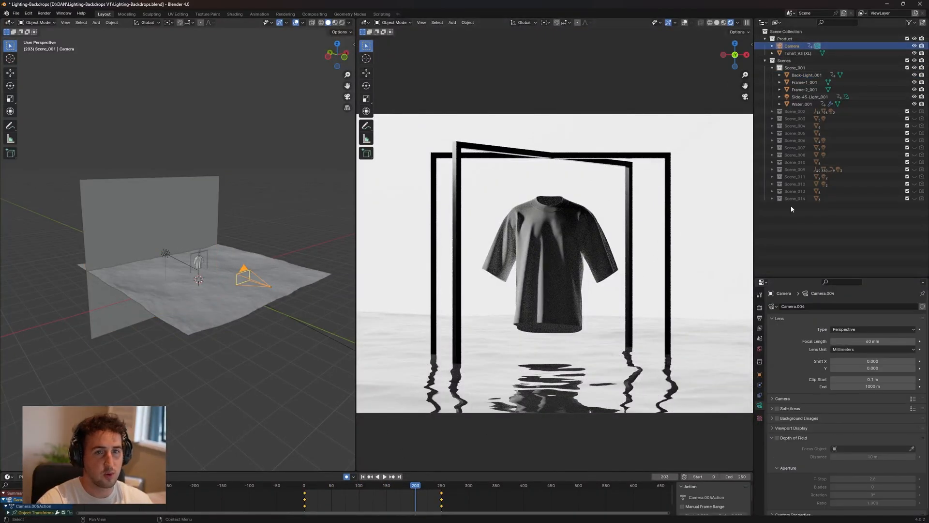
click(306, 498)
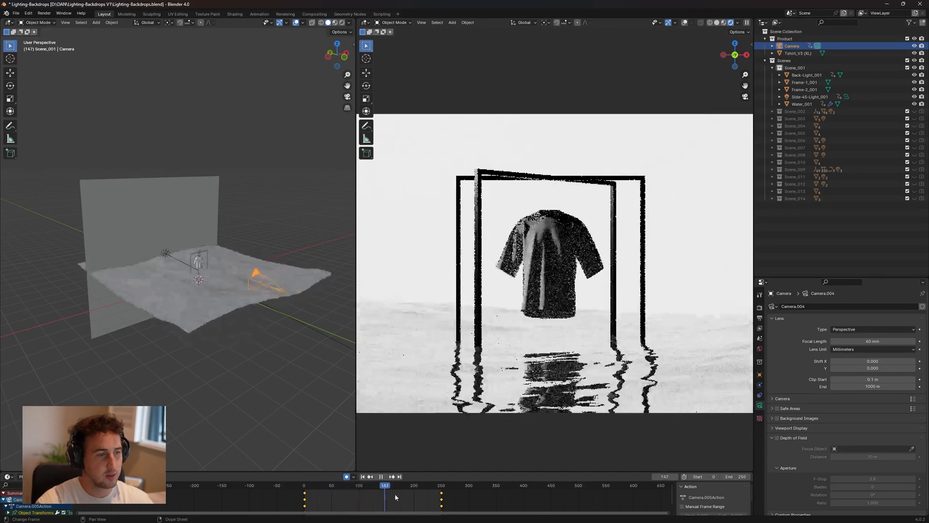
click(422, 489)
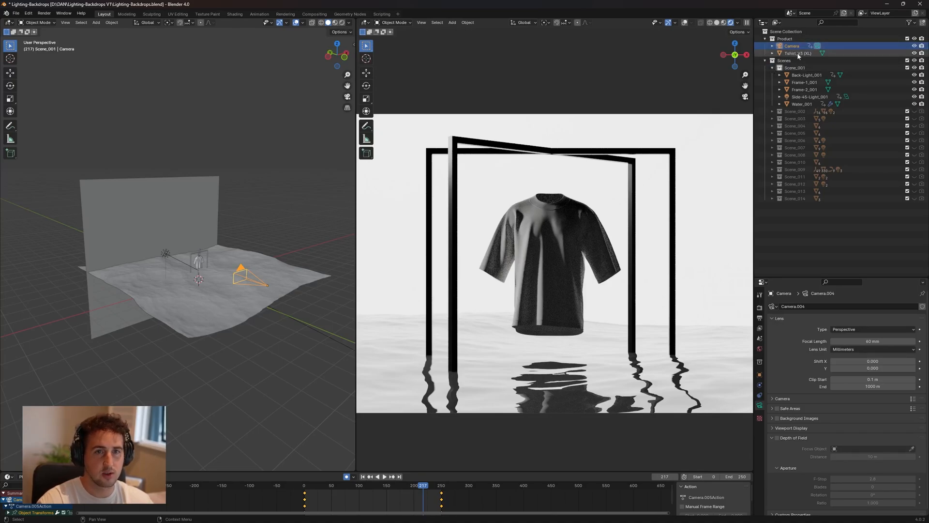
click(794, 53)
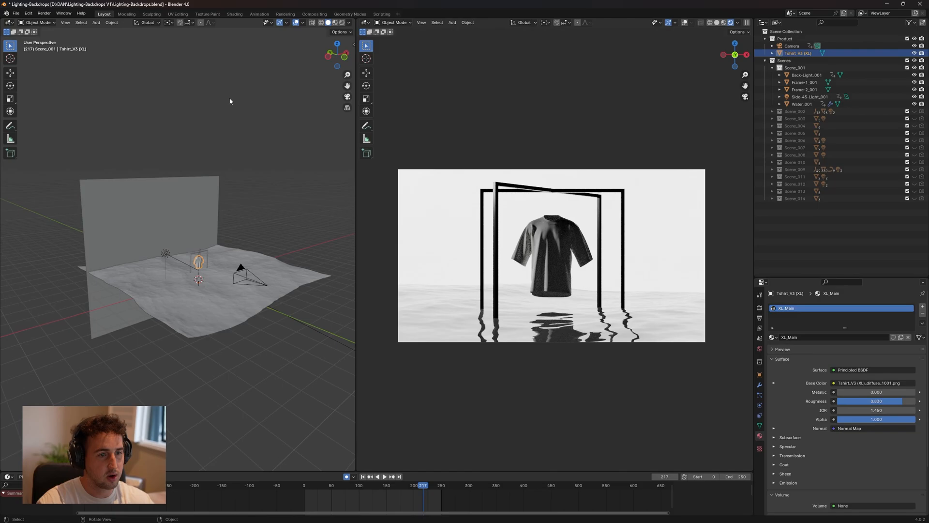
Step: Import Hoodie-Up.obj from Hoodie V2's Open-Files folder as a Wavefront OBJ
click(19, 13)
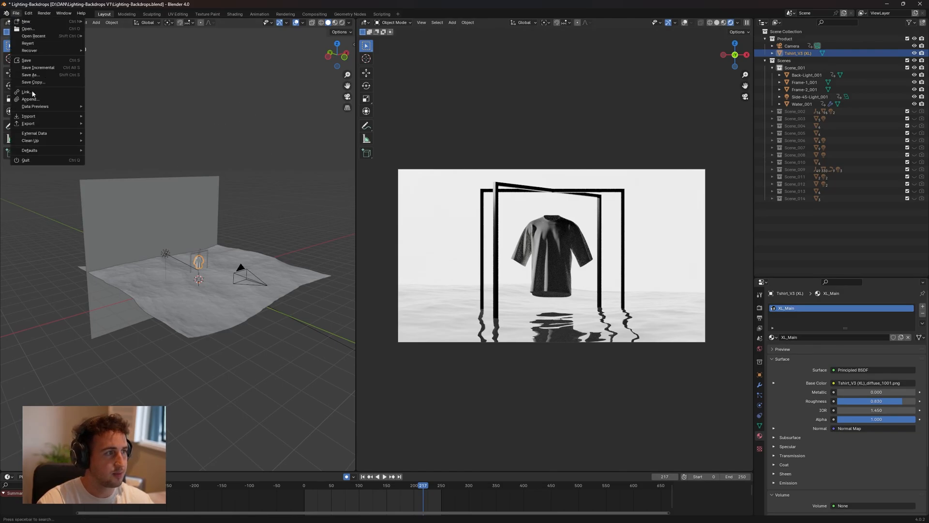
click(29, 116)
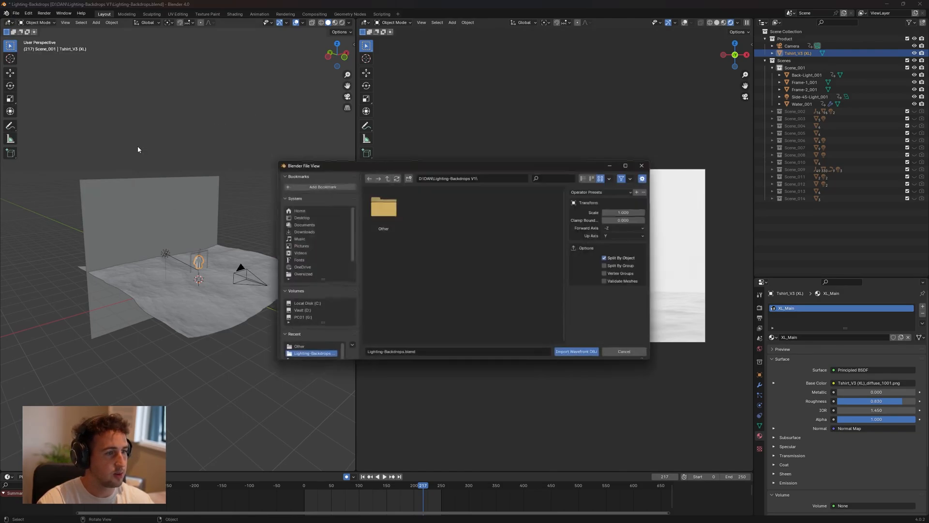
click(298, 311)
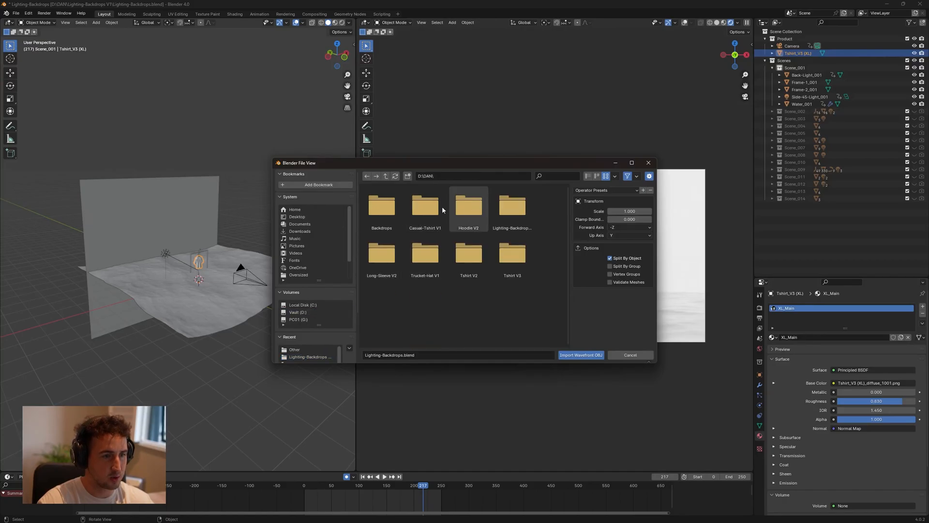
double_click(469, 205)
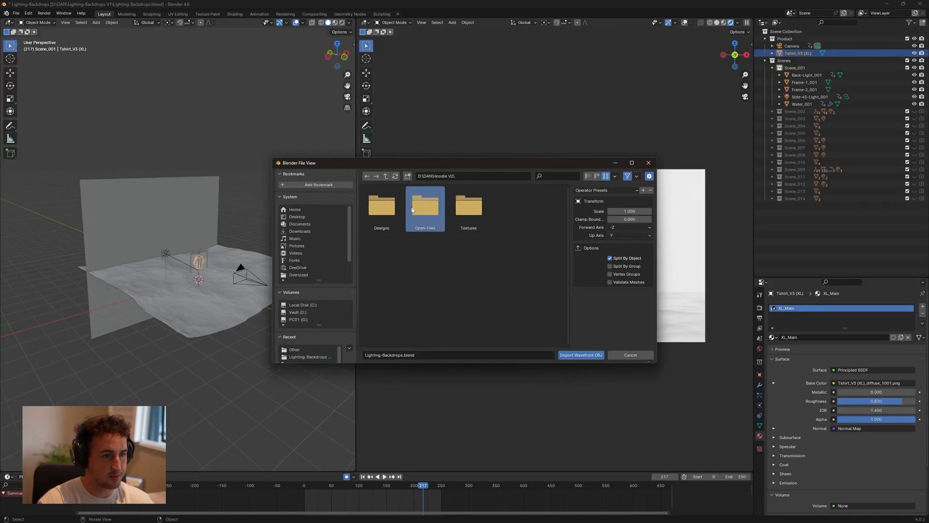
double_click(425, 204)
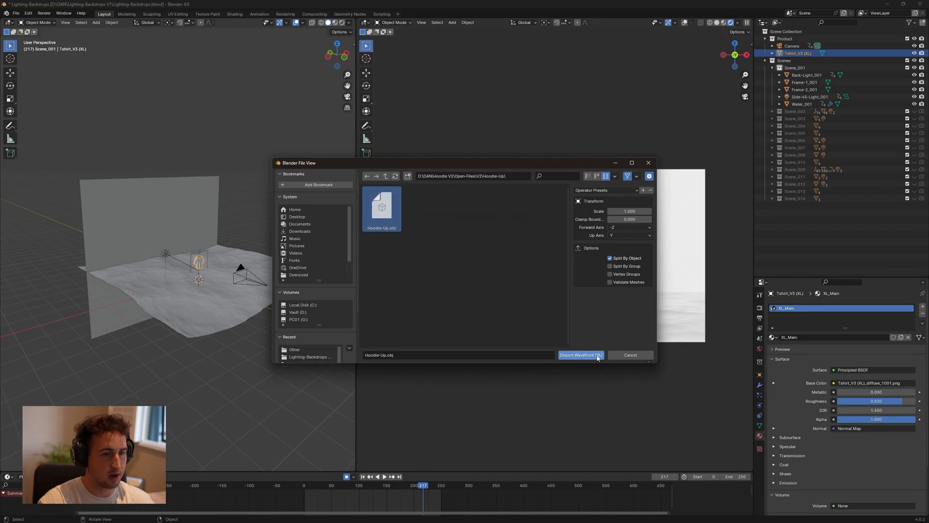
click(580, 354)
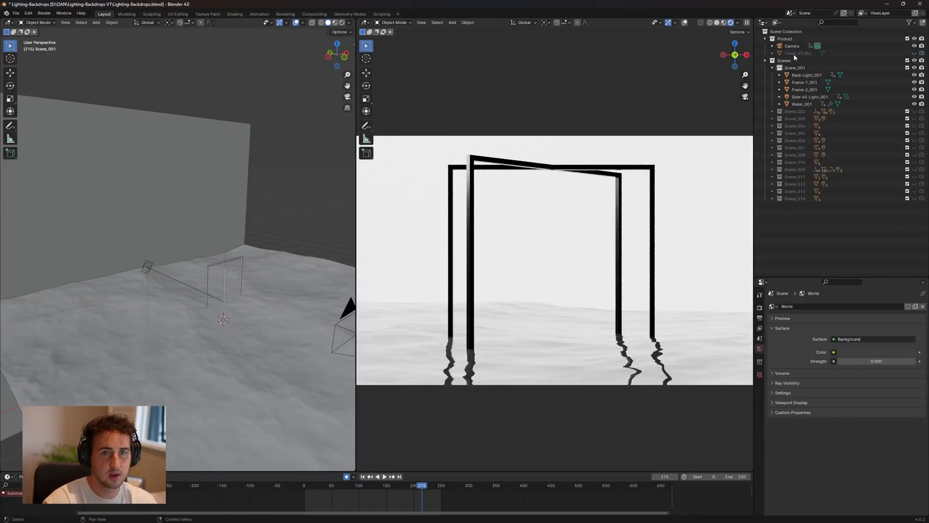
Step: Show the T-shirt again in Scene_001 above the framed water
click(807, 75)
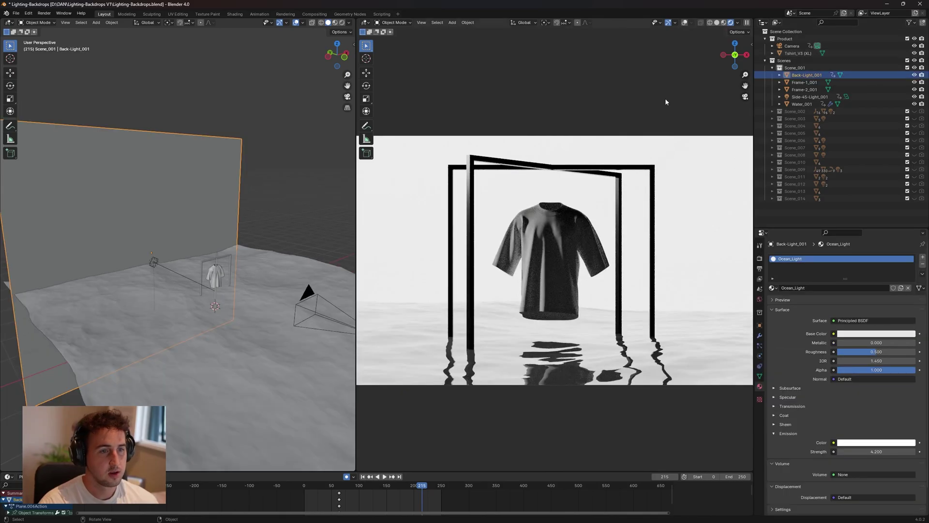
mouse_move(672, 194)
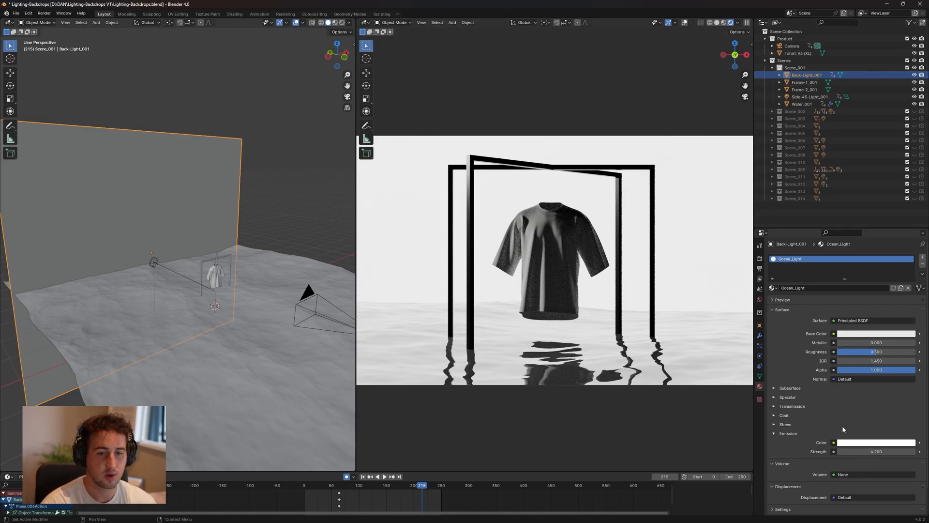
mouse_move(852, 449)
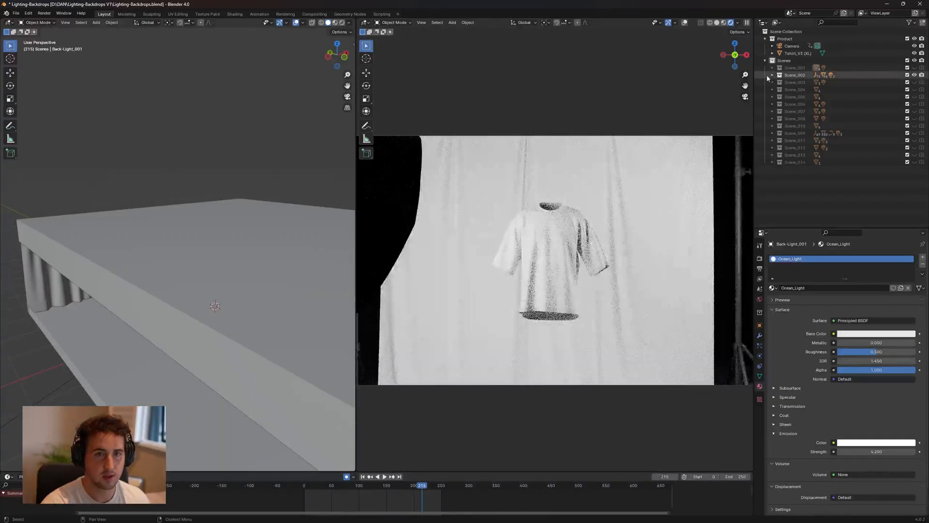
Step: Expand Scene_002 and select Backdrop_002, showing its Studio_Setup_MR_1 material
click(772, 75)
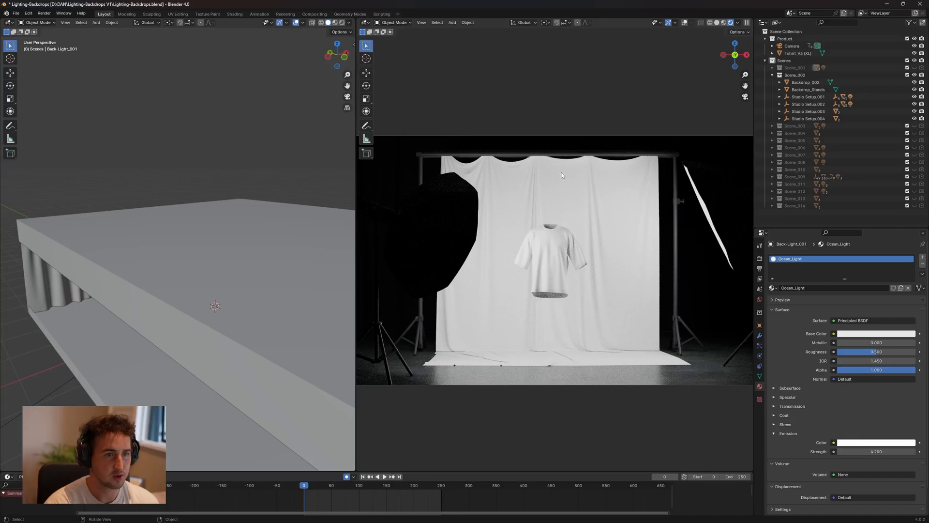
click(805, 82)
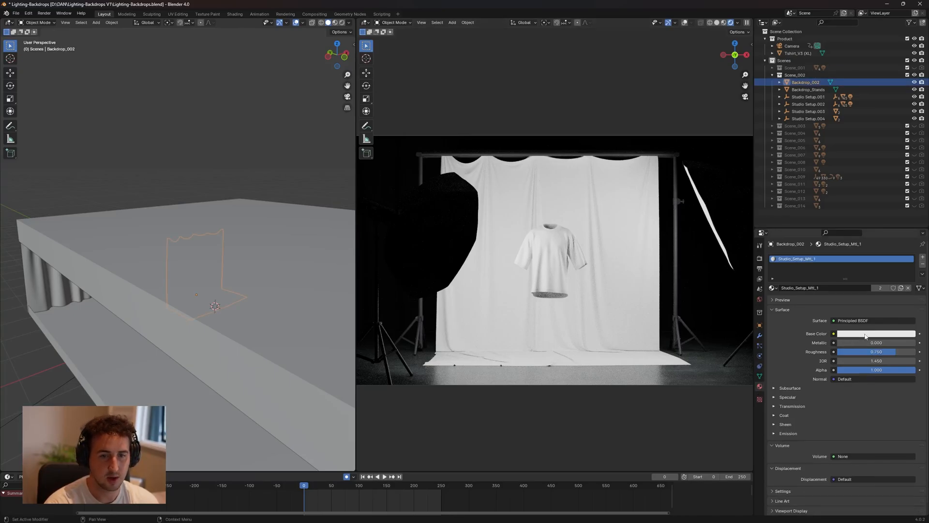
Step: Change Backdrop_002's base colour, trying pink and green before settling on yellow
click(872, 334)
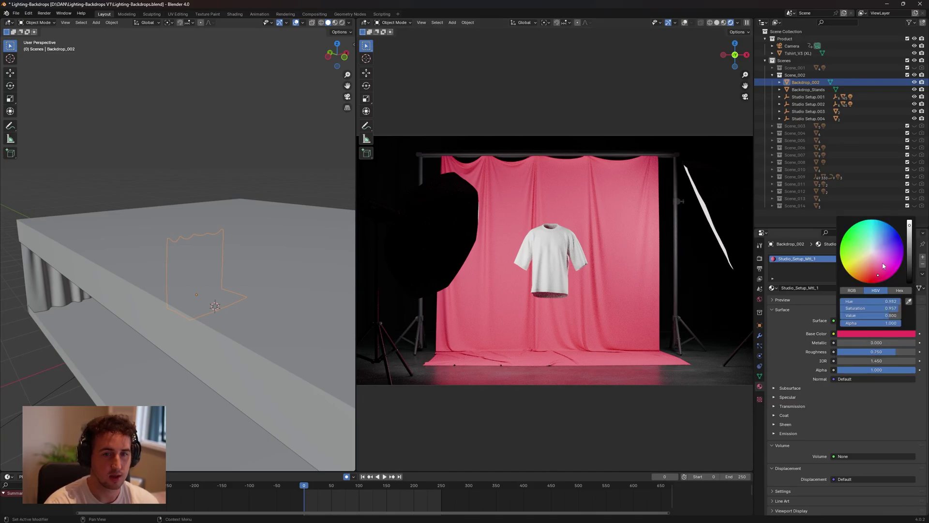
click(845, 262)
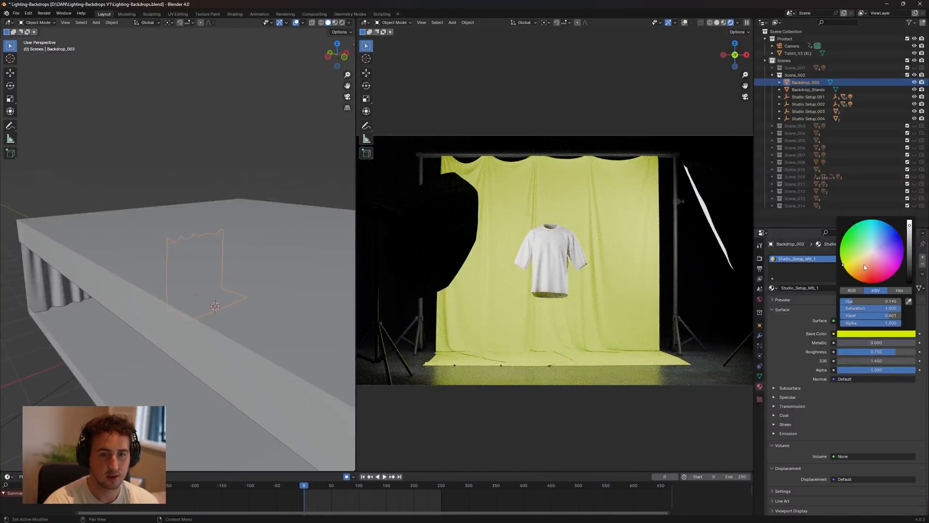
click(851, 267)
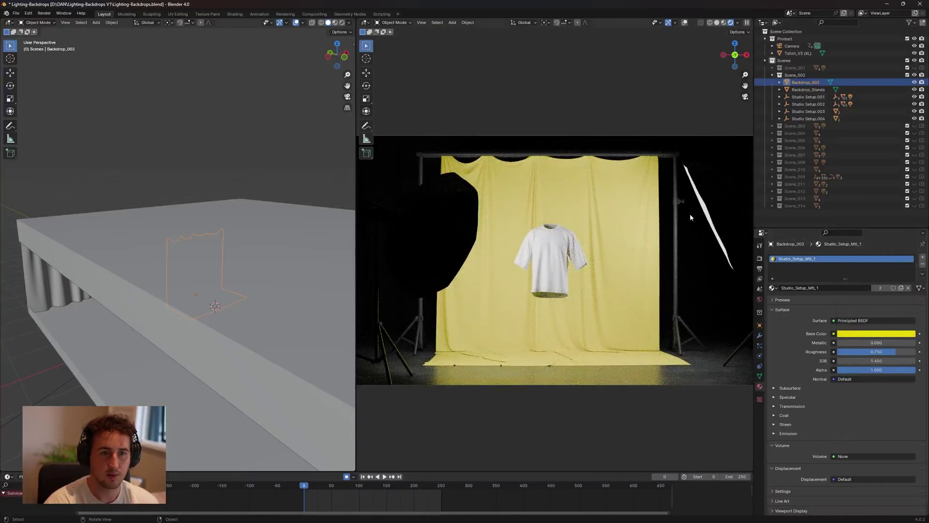
click(772, 97)
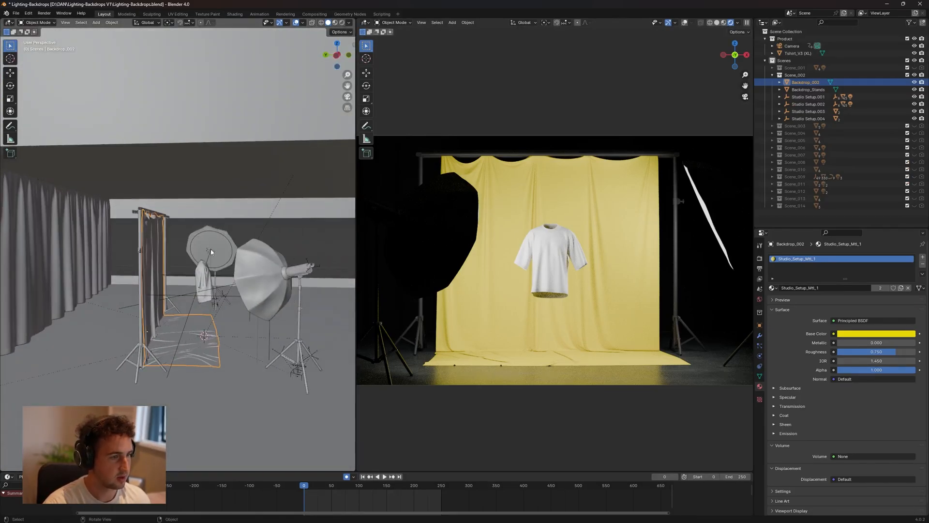
Step: Select a studio softbox light and raise its Power from 50 W to about 130 W
click(207, 251)
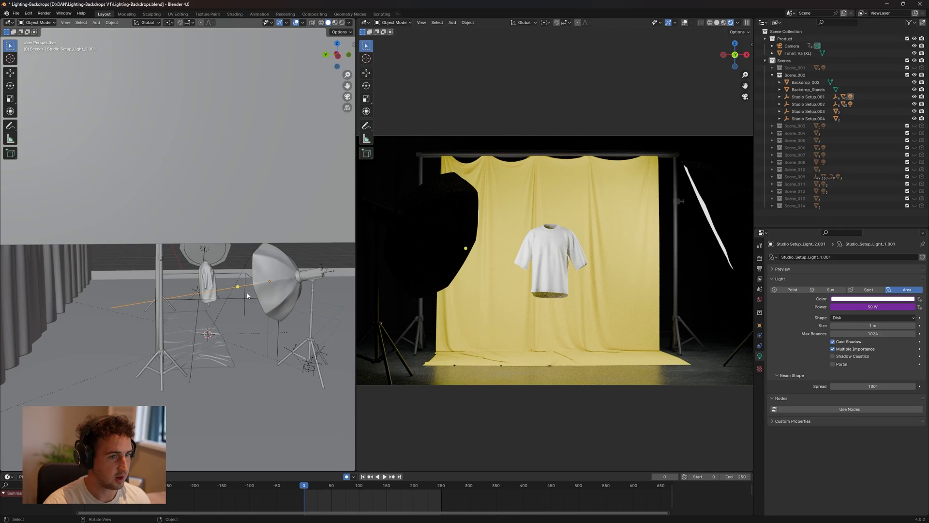
drag(860, 307, 872, 306)
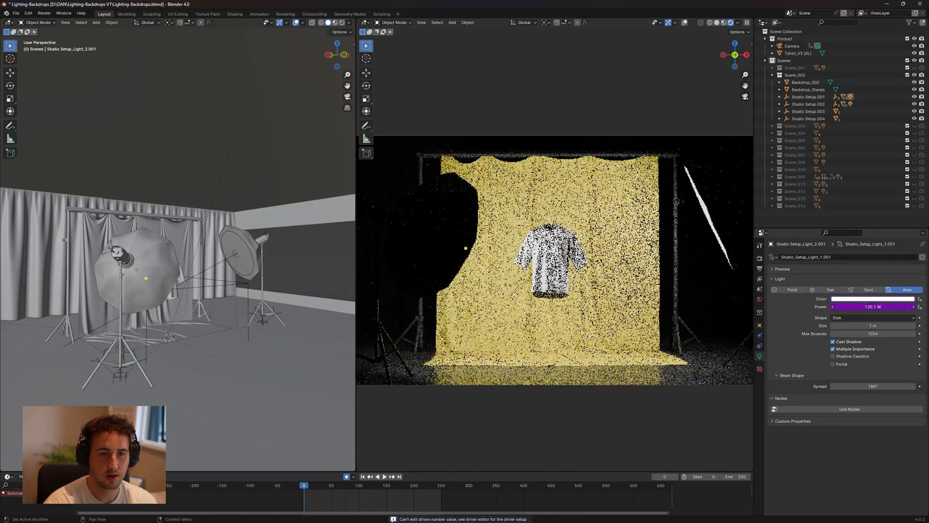
drag(859, 306, 870, 306)
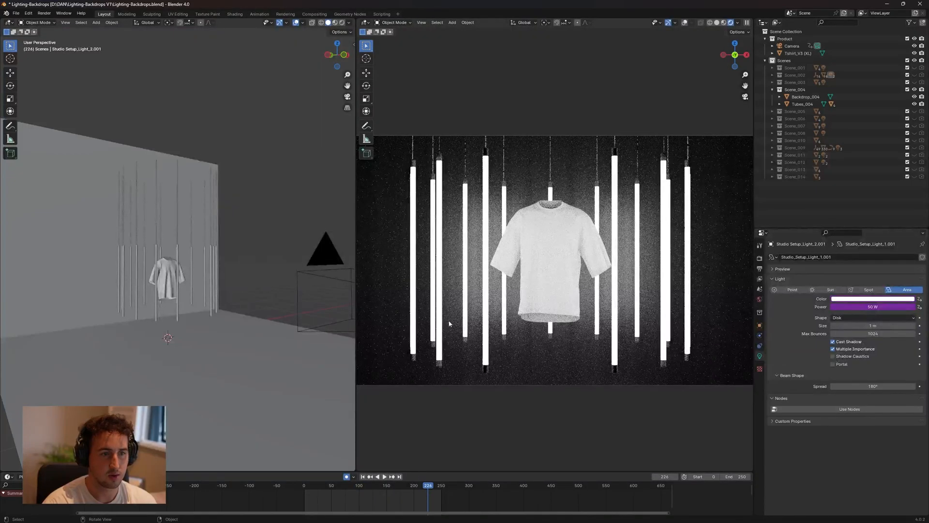
Step: Disable Scene_004 and enable Scene_005, with its top and bottom light panels
click(795, 90)
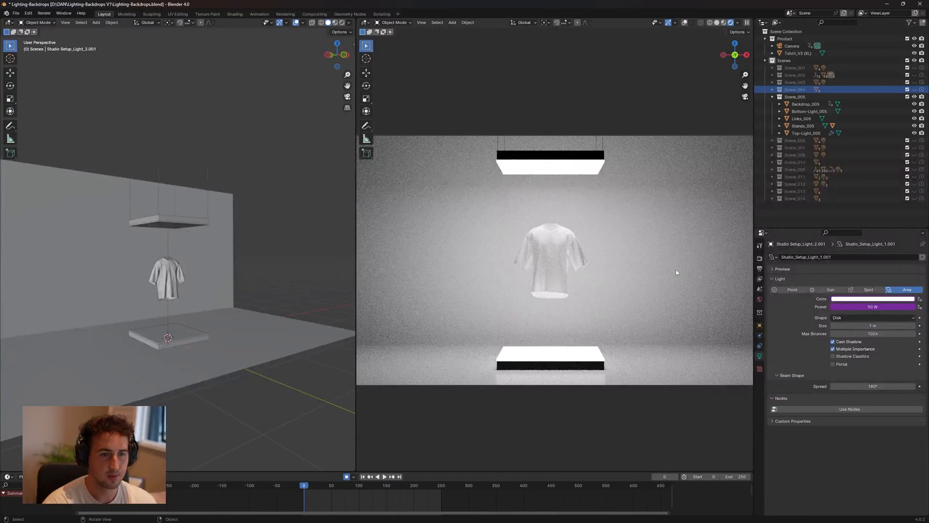
Step: Select and orbit around Backdrop_005 to inspect its Marble_Floor_White material, then enable Scene_006
click(805, 103)
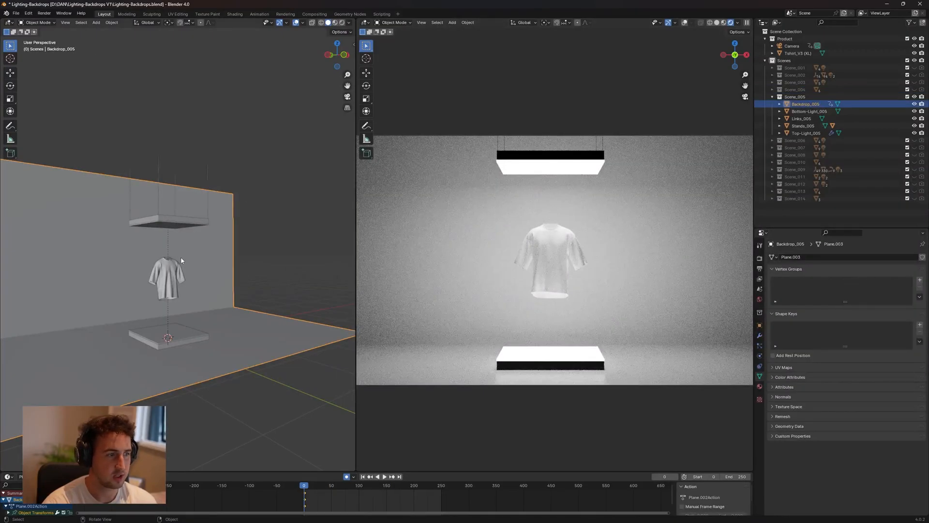
drag(180, 261, 316, 227)
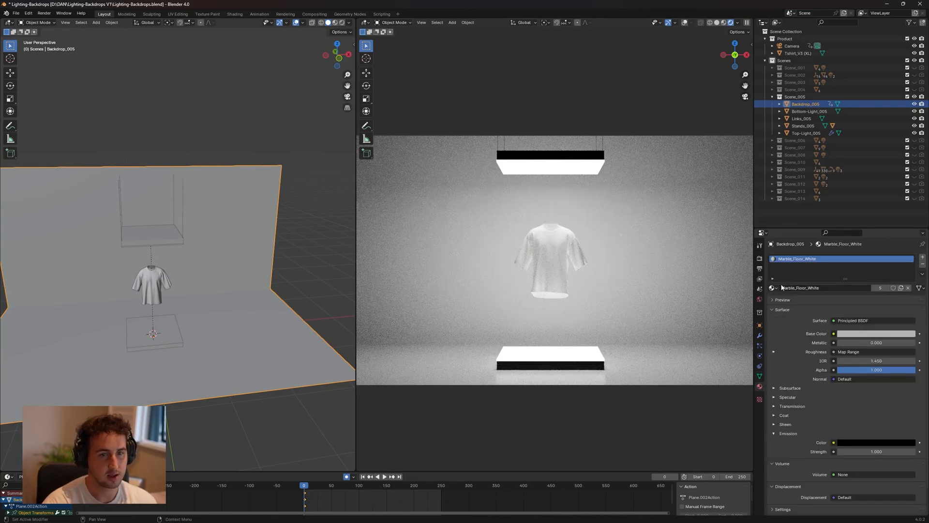
click(873, 334)
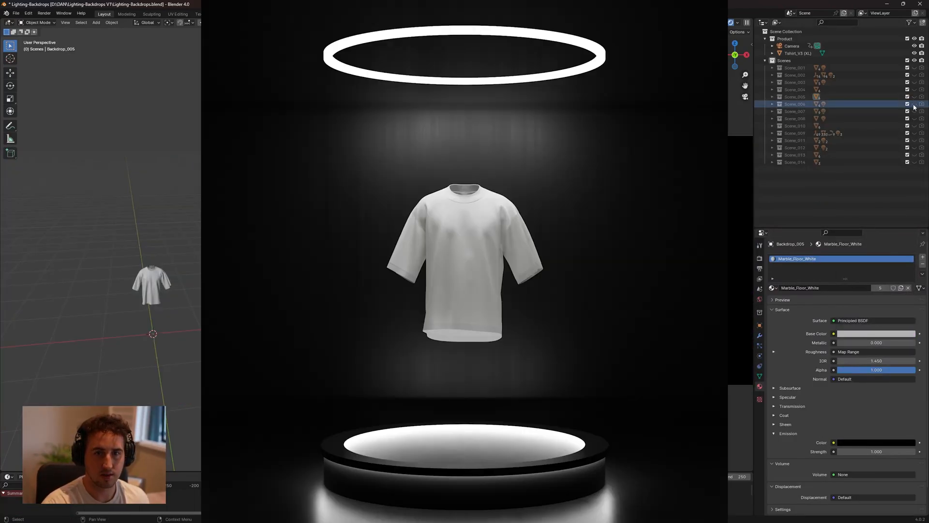
Step: Hide the sixth scene in the Outliner to move on toward Scene_012
click(772, 104)
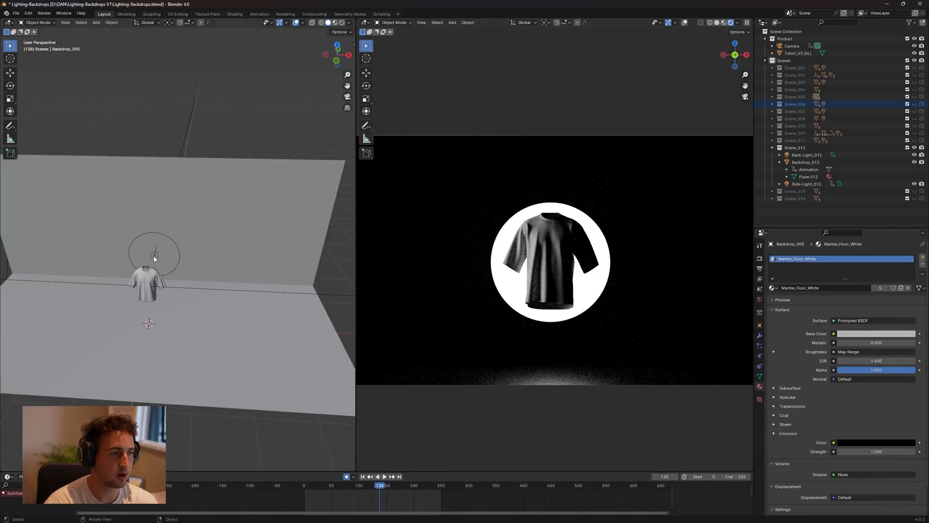
Step: Select Scene_012's back light and change its light shape
click(805, 154)
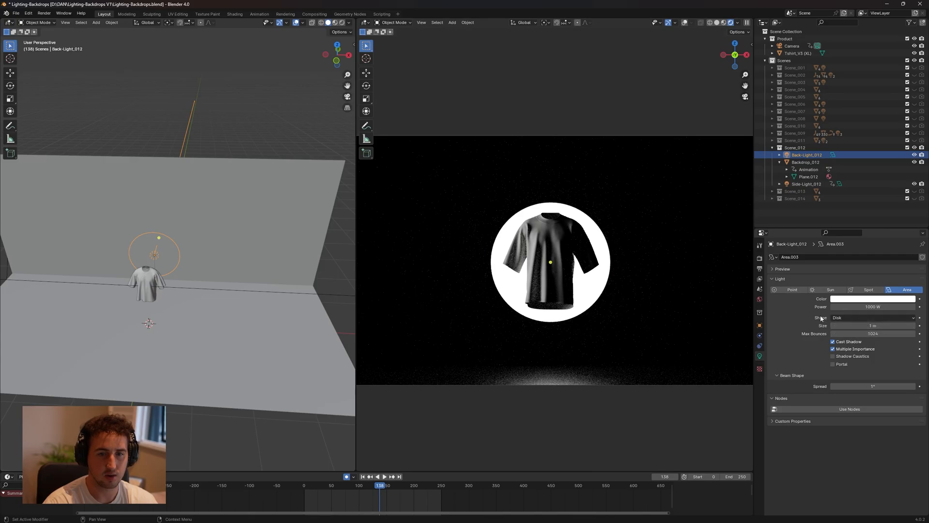
click(872, 317)
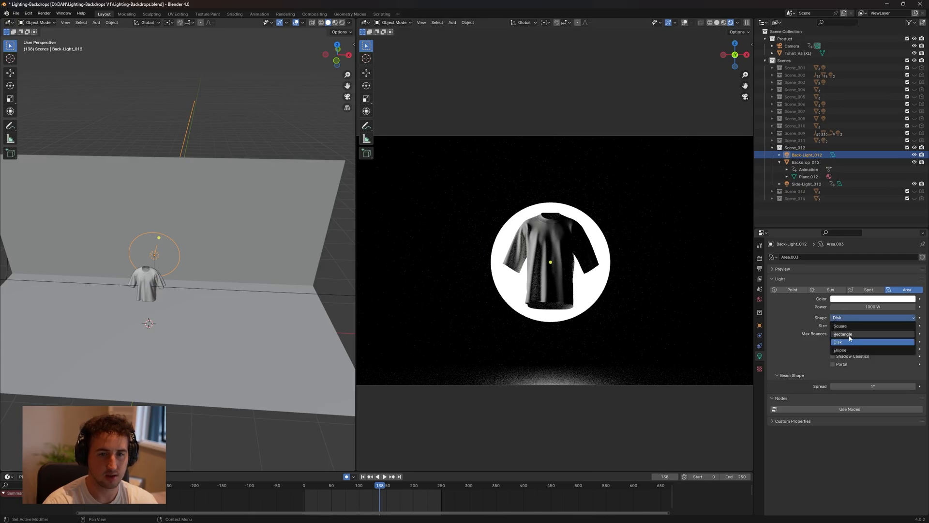
click(837, 342)
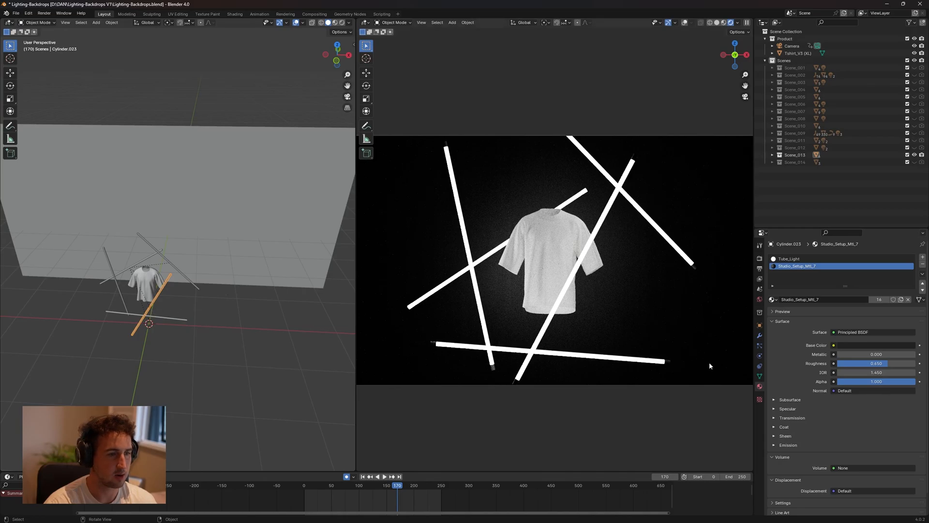
Step: Tint the Tube_Light glow blue, restore the white Tube_Light material, then show Scene_014
click(810, 258)
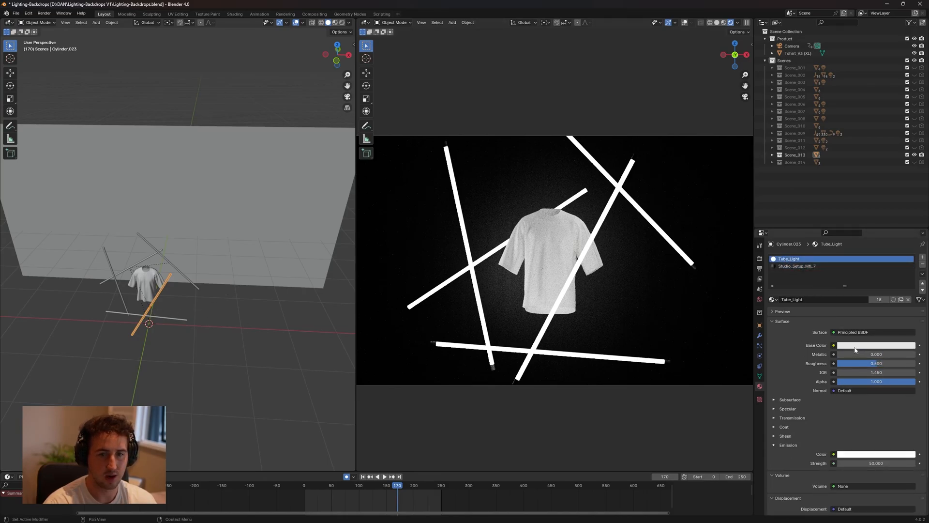
mouse_move(806, 318)
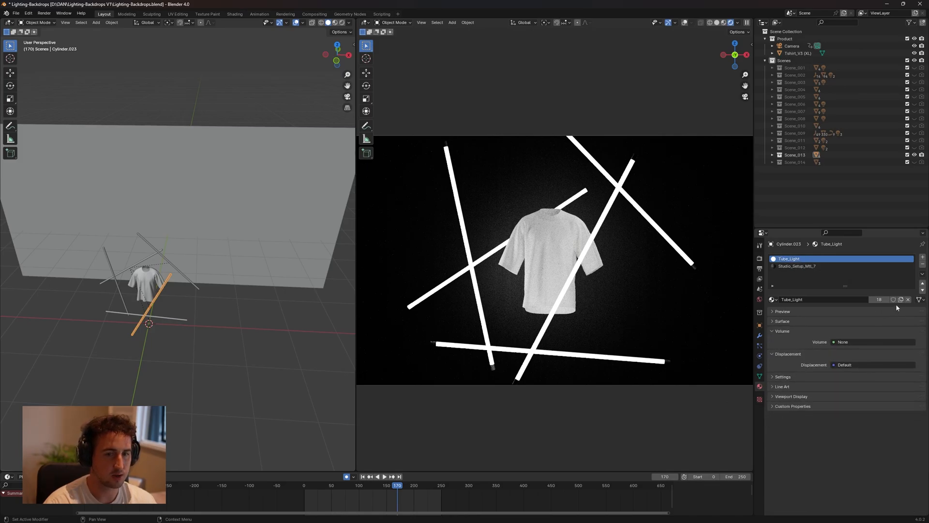
mouse_move(901, 300)
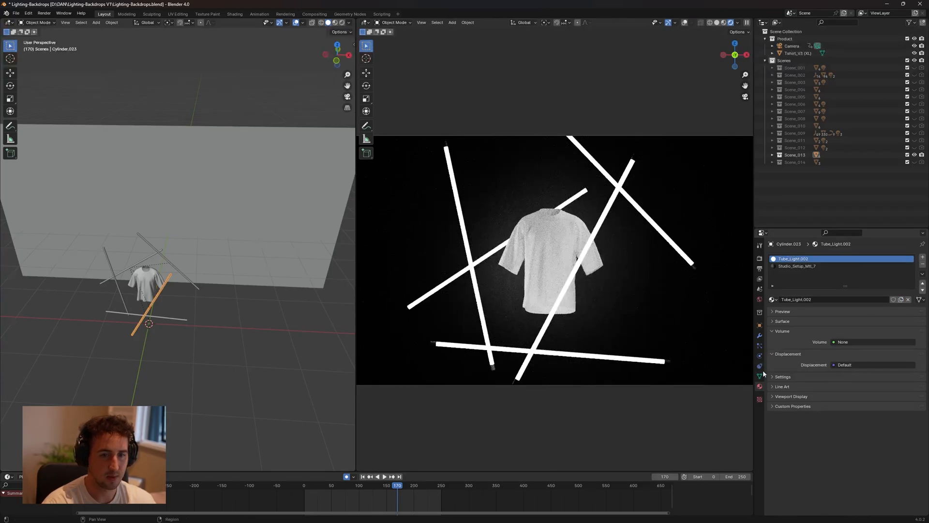
click(778, 321)
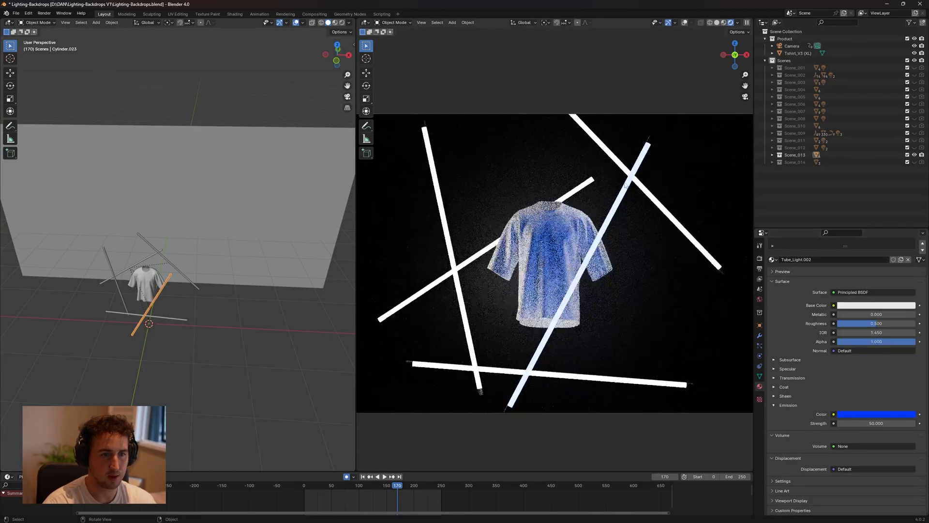
drag(877, 423, 865, 423)
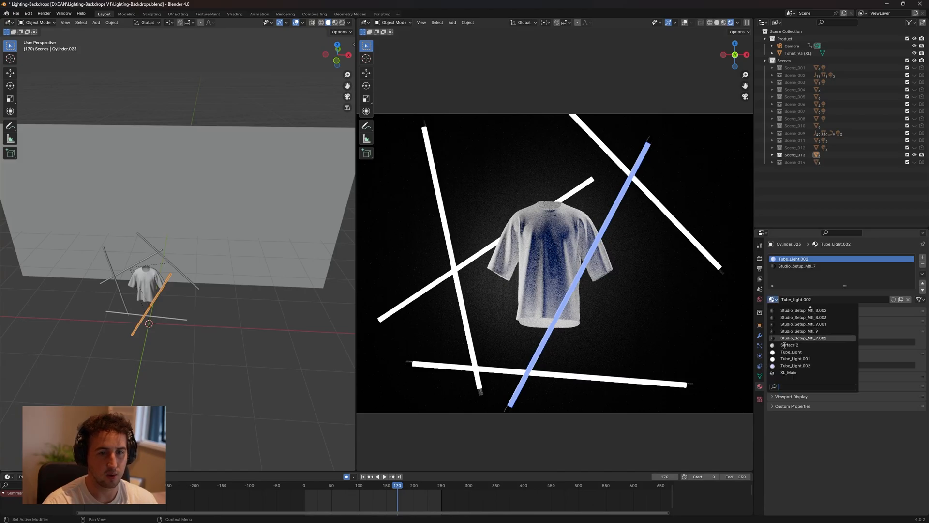
click(791, 352)
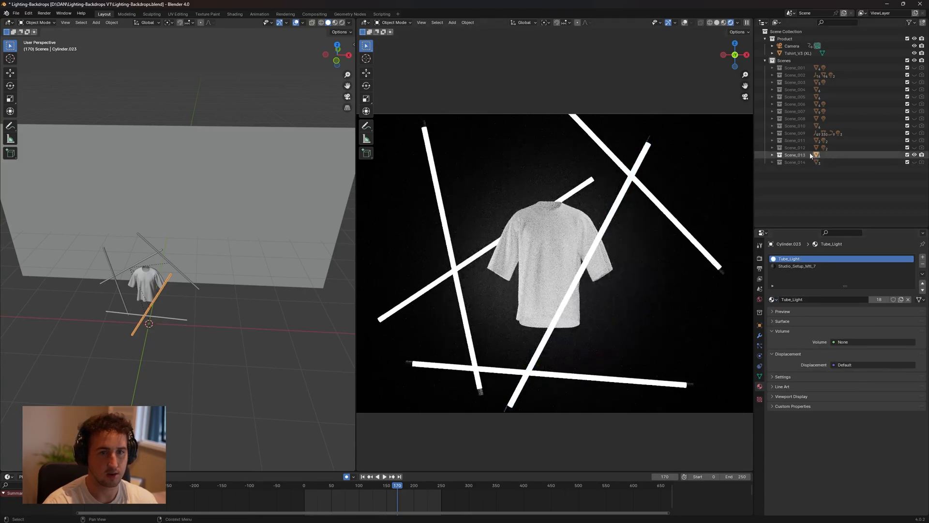
click(794, 162)
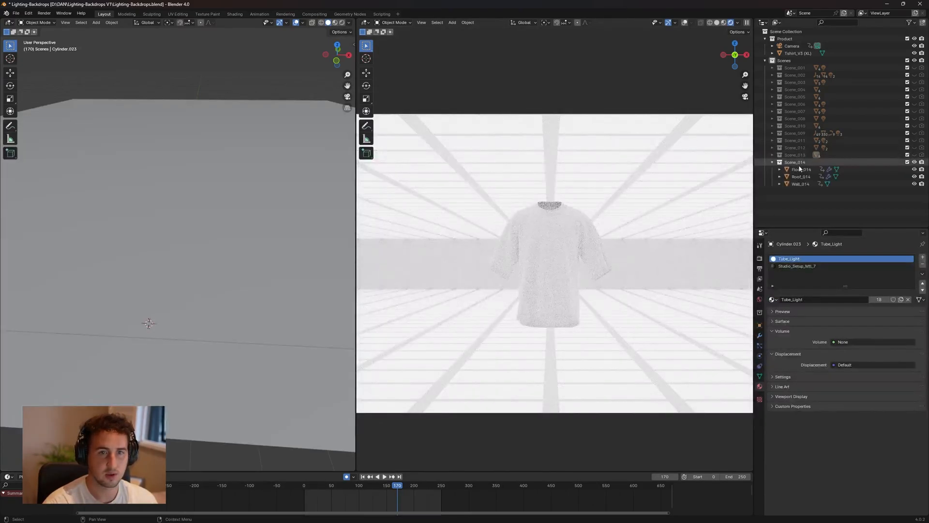
Step: Select Roof_014 to check its Array_Light material, then view Cycles sampling settings
click(311, 500)
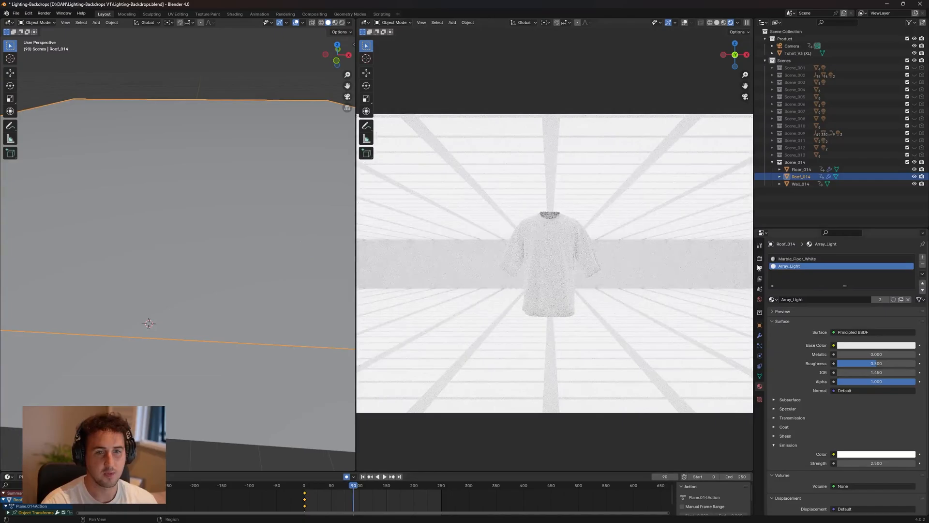
click(759, 258)
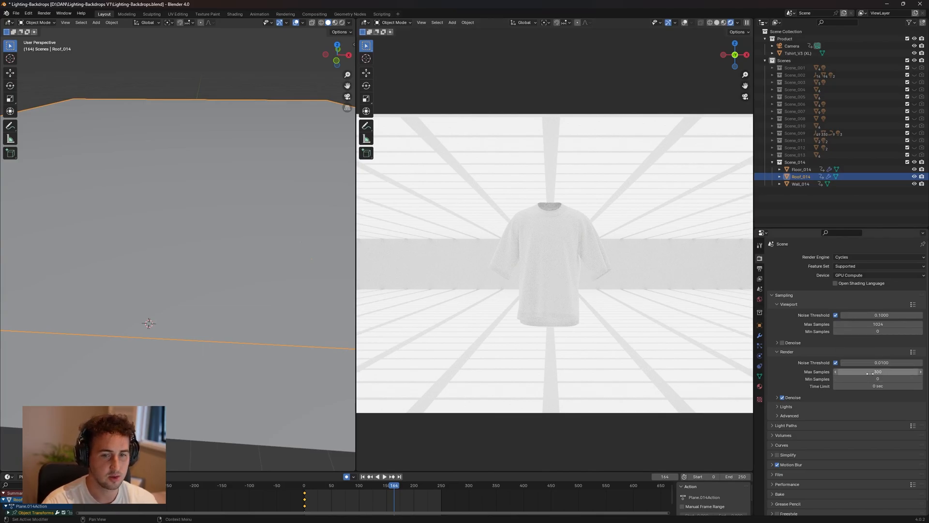
Step: Look through the File and Render menus
click(15, 12)
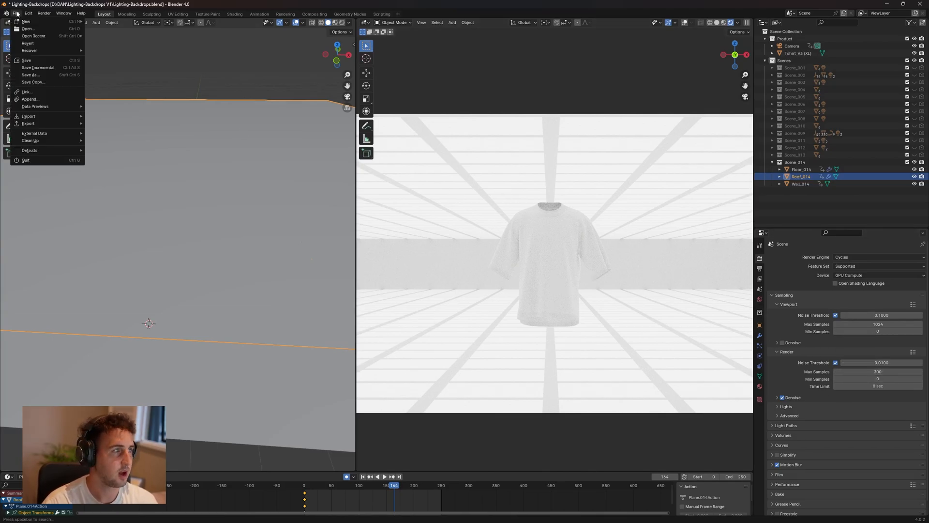
click(44, 13)
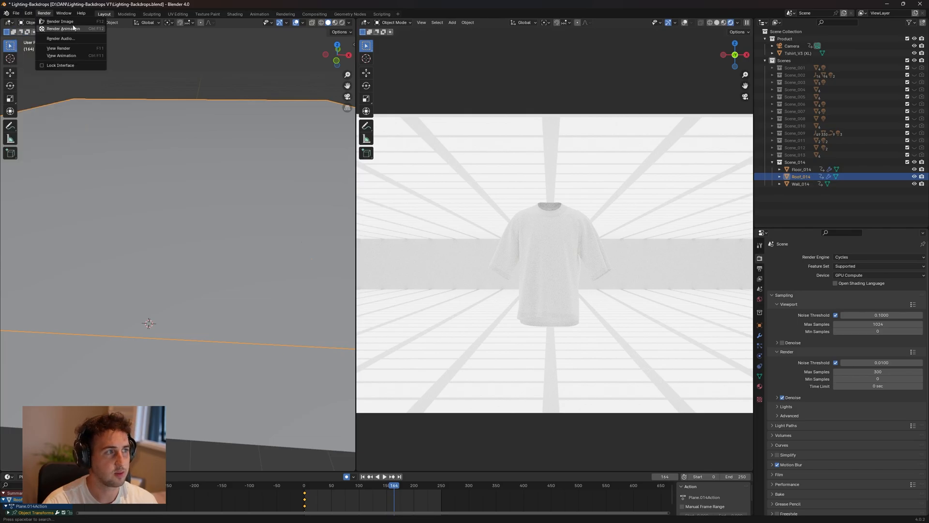
click(54, 23)
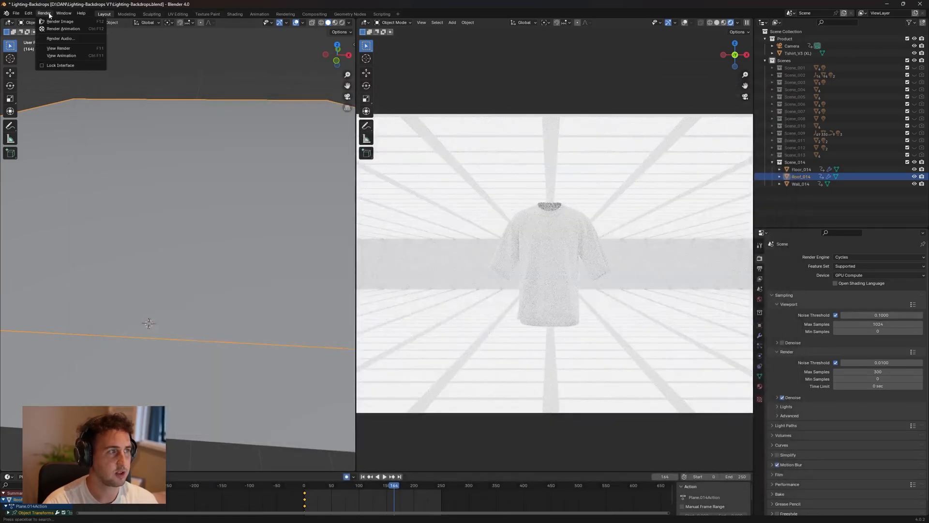
Step: Set output to FFmpeg Video with the H264 in MP4 preset and render the animation
click(759, 268)
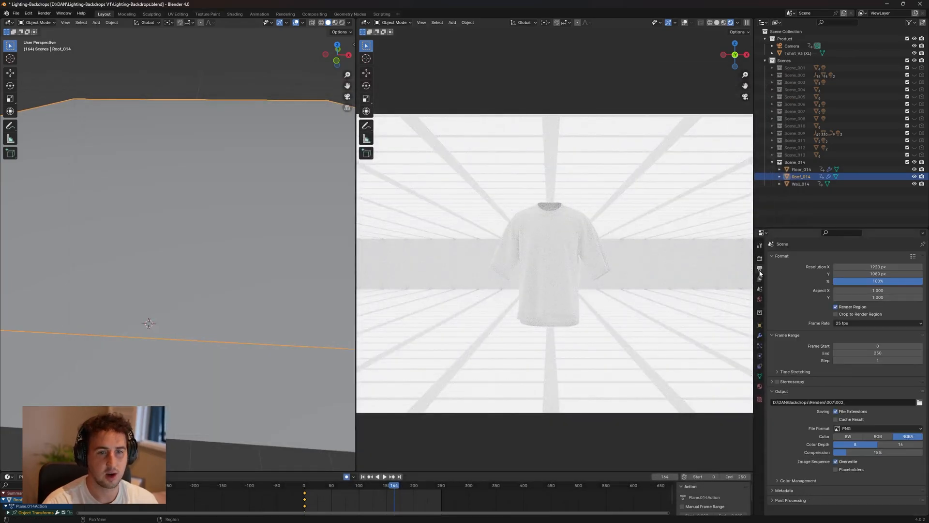
click(876, 427)
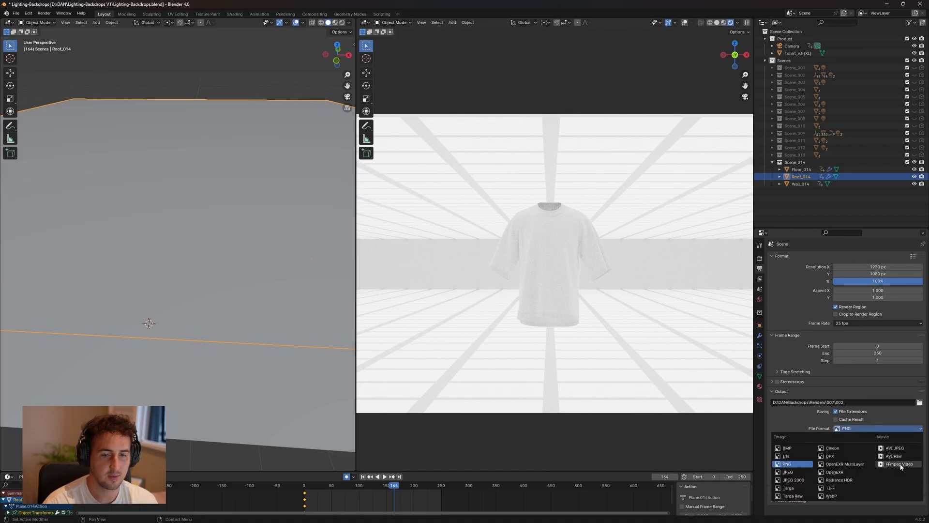
click(893, 464)
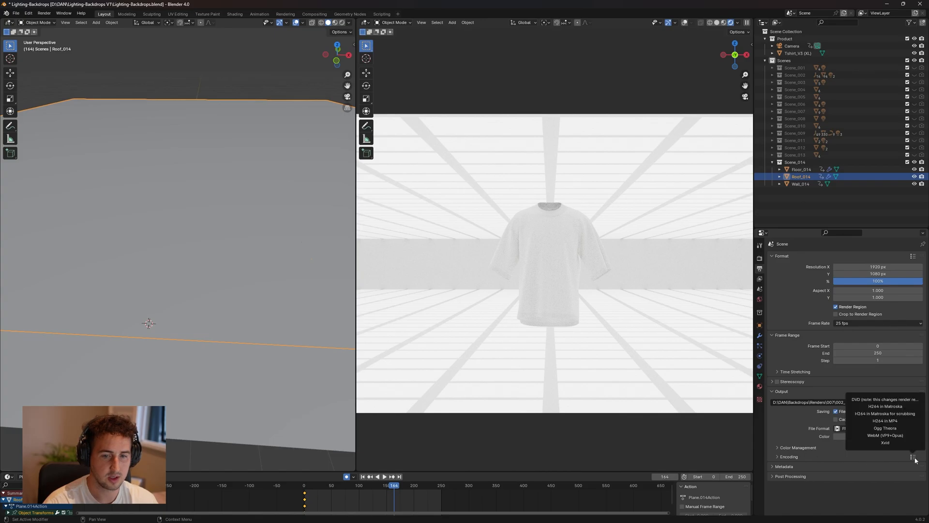
mouse_move(883, 421)
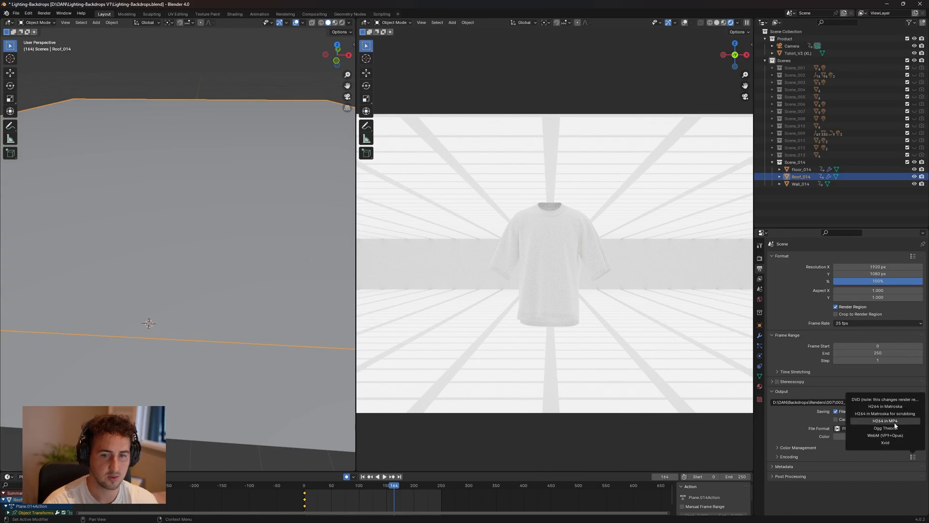
click(884, 420)
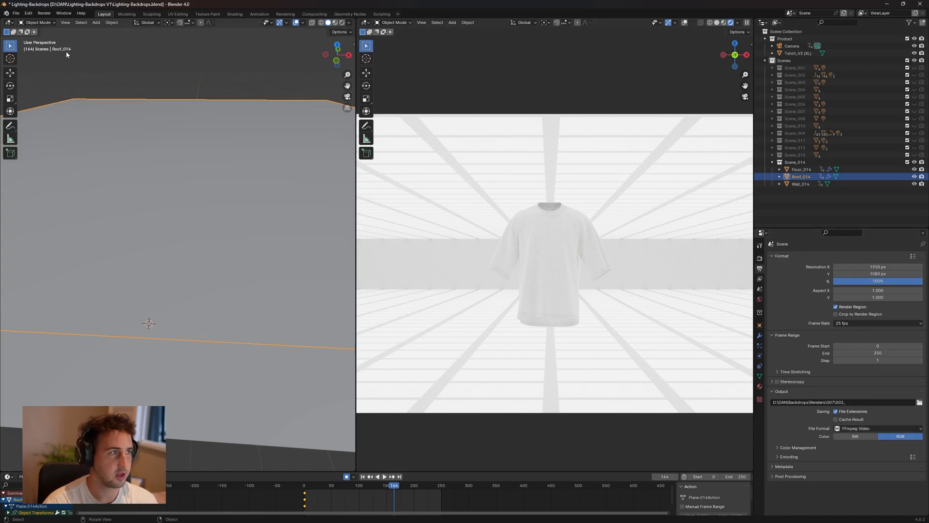
click(47, 28)
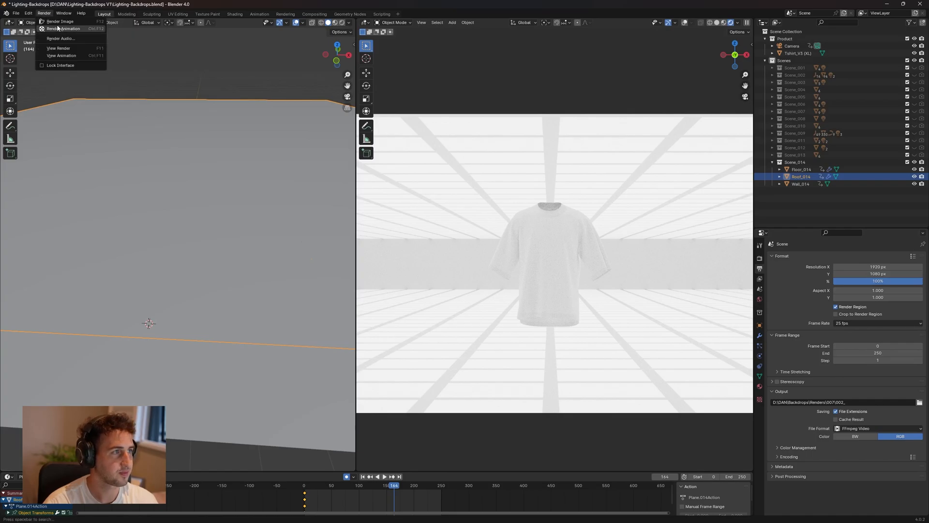
click(63, 28)
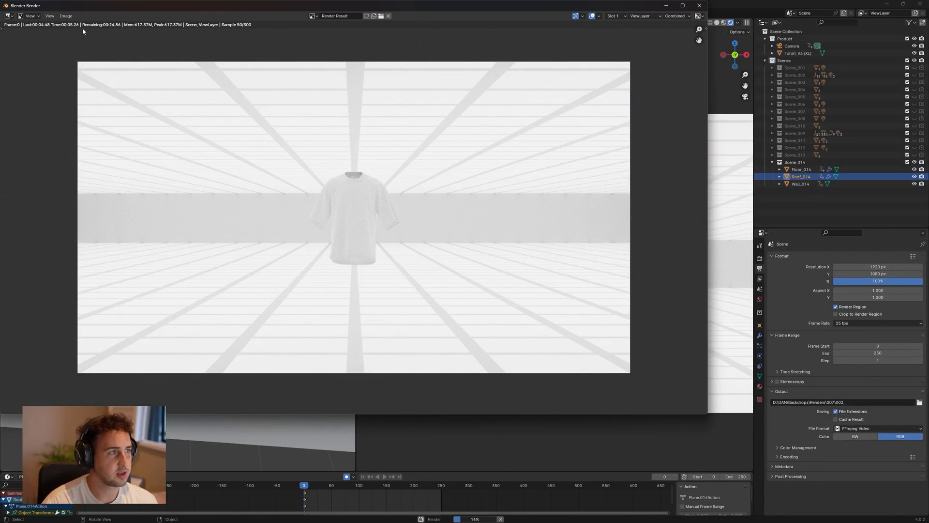
mouse_move(357, 239)
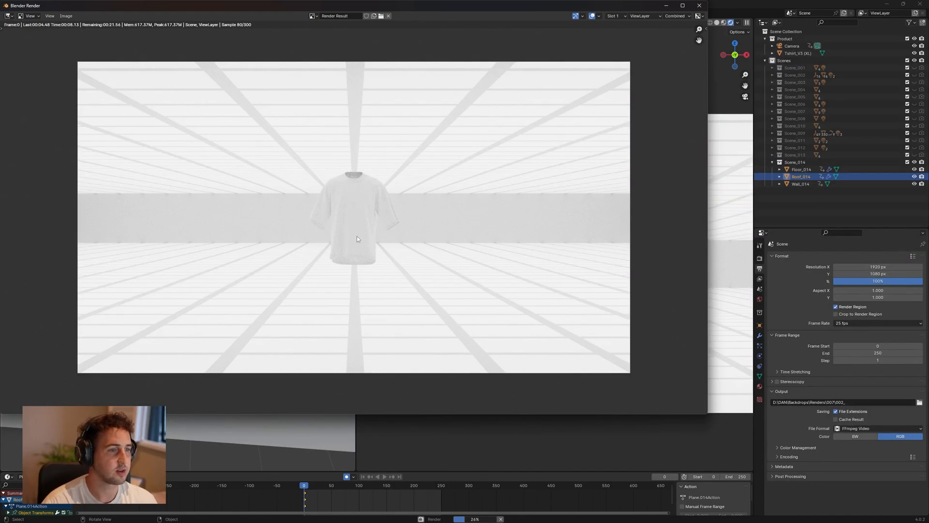